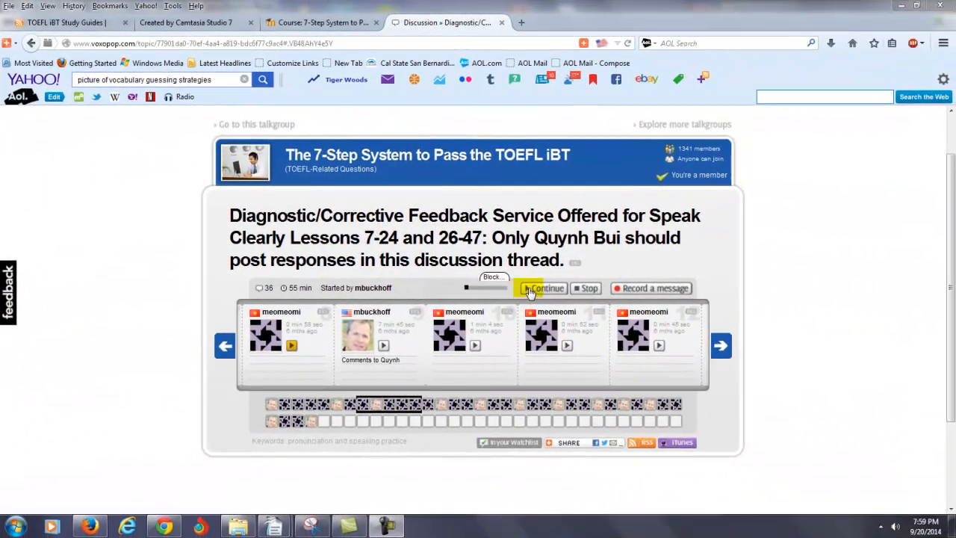
Resume playback of the student voice recordings in the Voxopop thread.
left_click(543, 288)
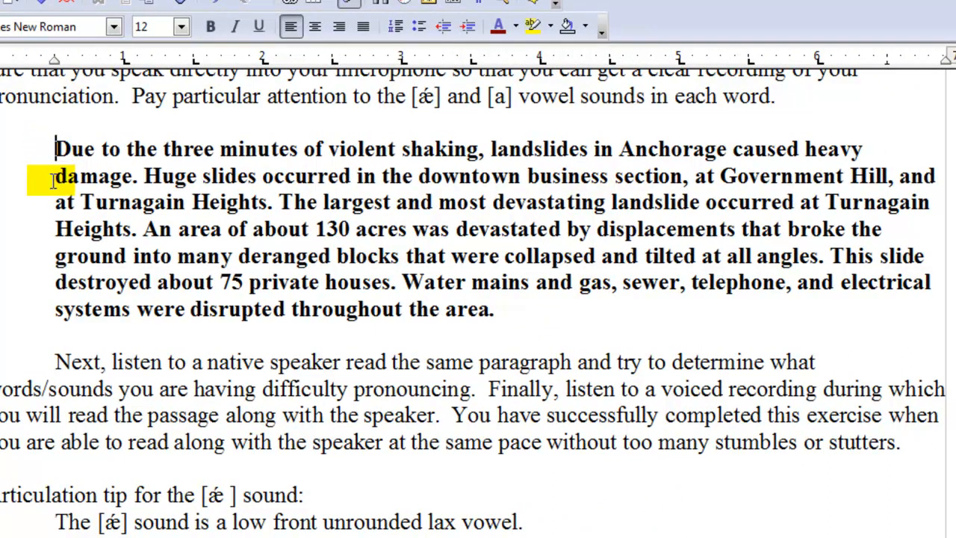
Place the cursor before 'damage' and select 'at' before Turnagain Heights in the landslide paragraph.
left_click(210, 26)
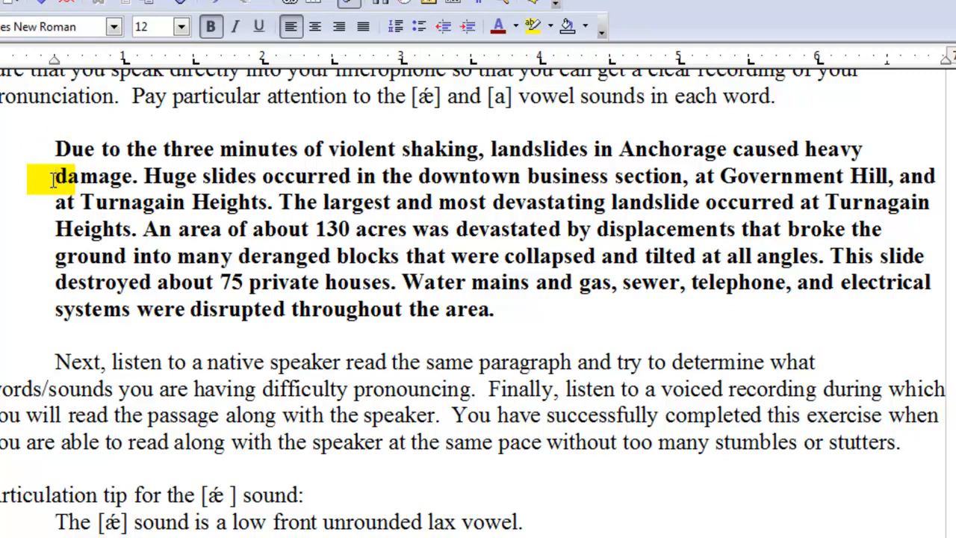
left_click(52, 196)
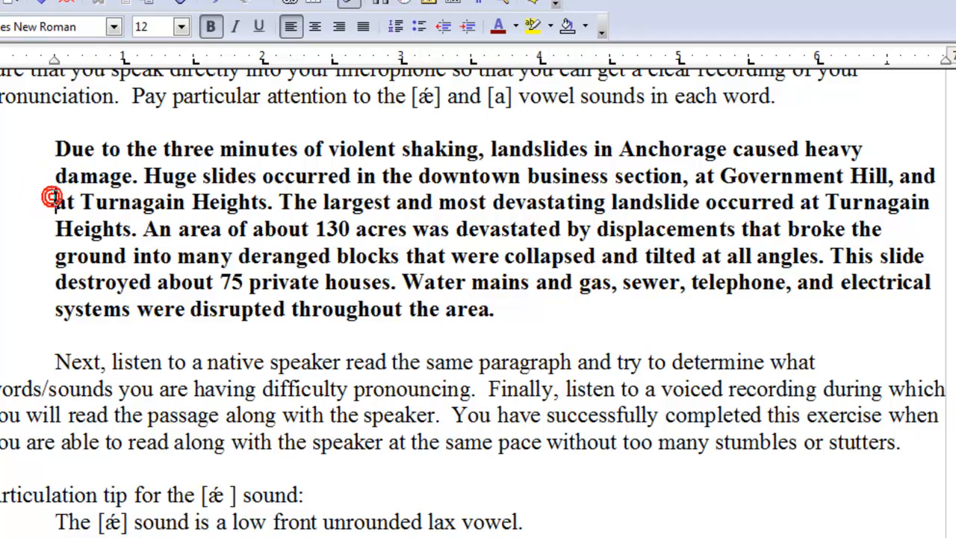
double_click(63, 202)
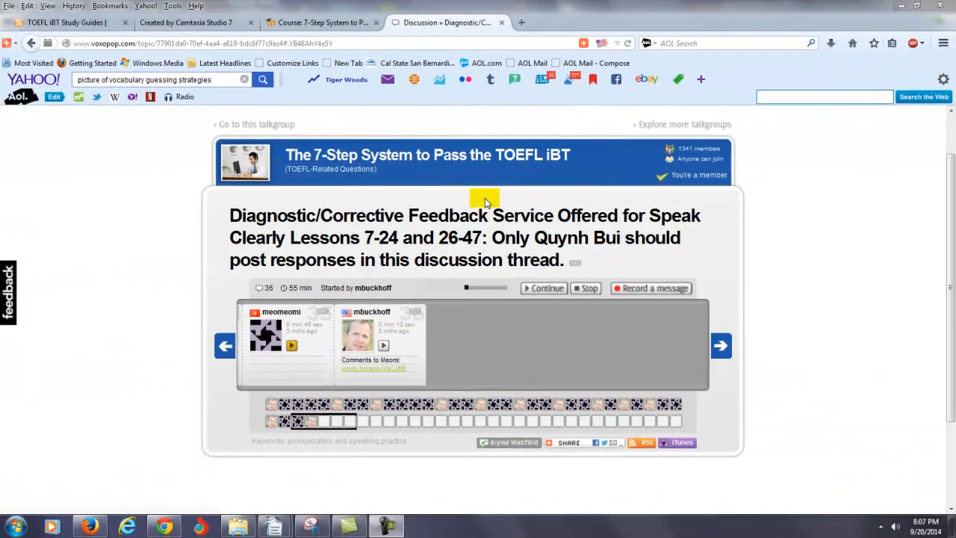
Continue playing the thread's voice recordings through to the instructor's comment.
left_click(537, 287)
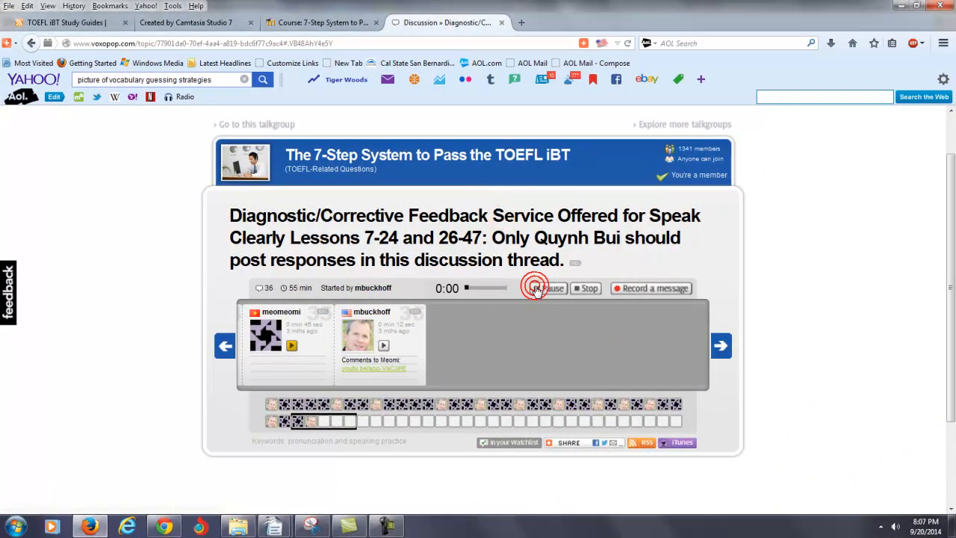
left_click(535, 288)
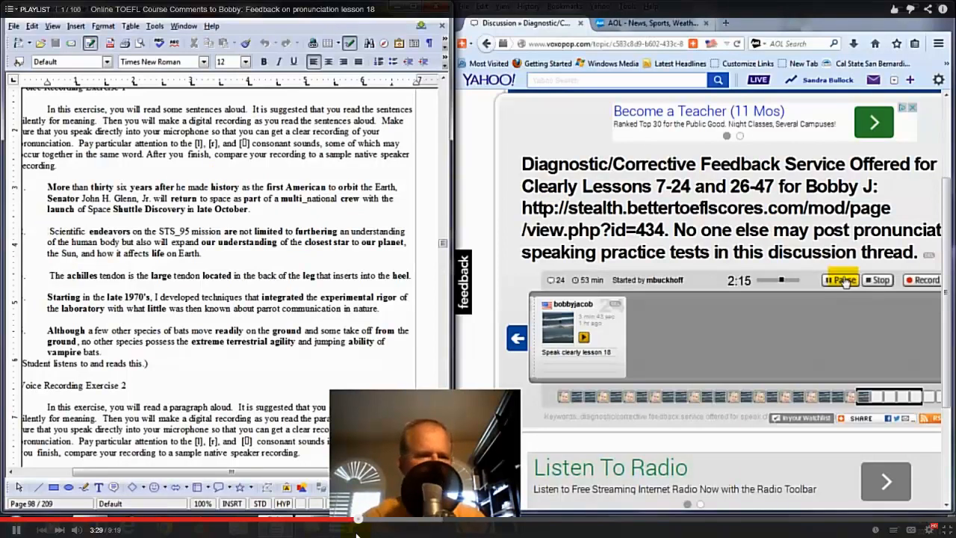
Pause Bobby J's lesson 18 recording, then resume it at the sentences exercise.
left_click(845, 280)
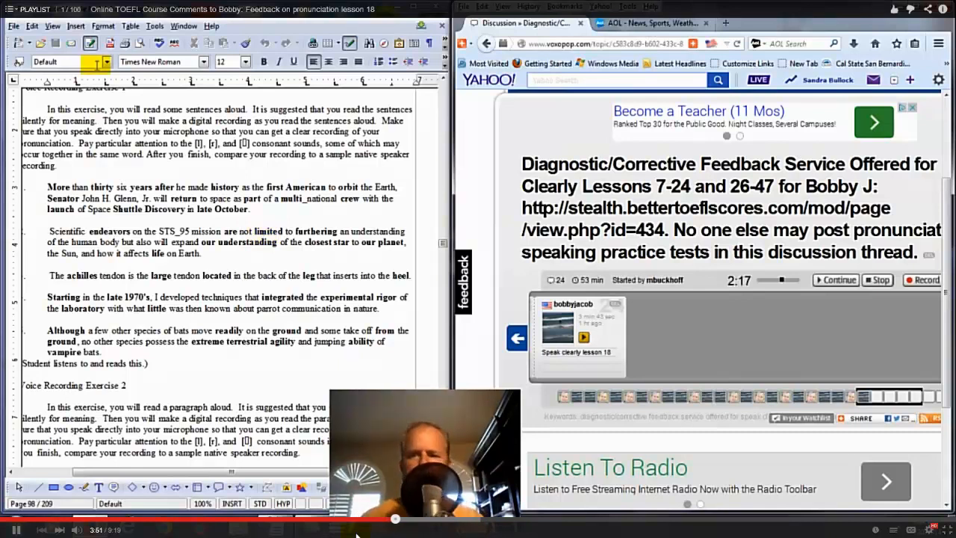
left_click(835, 280)
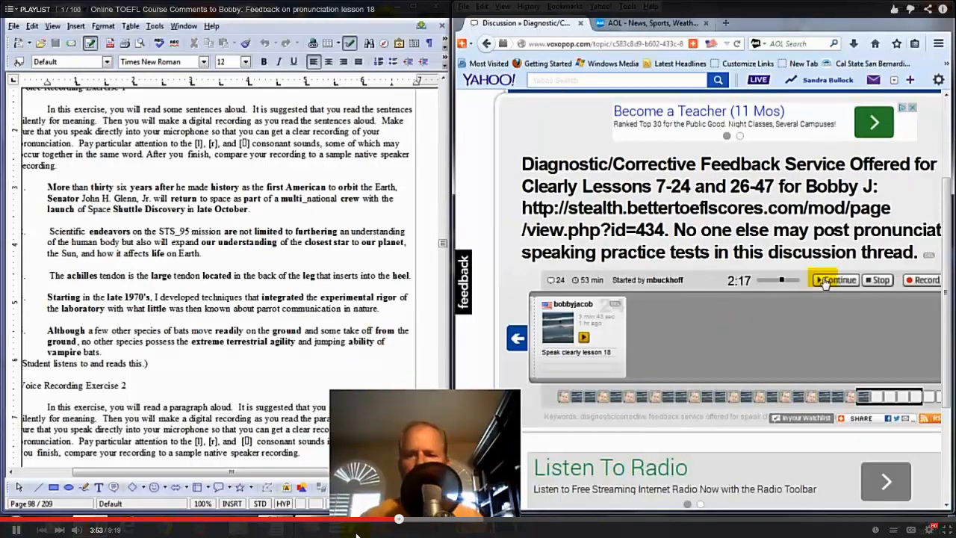
left_click(837, 280)
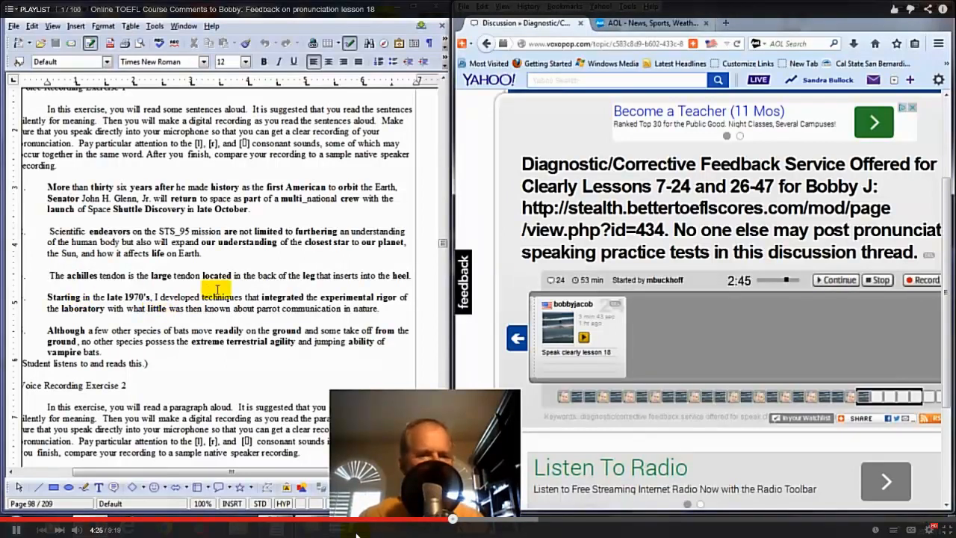
Select the word 'techniques' in the exercise sentence about bats.
double_click(253, 298)
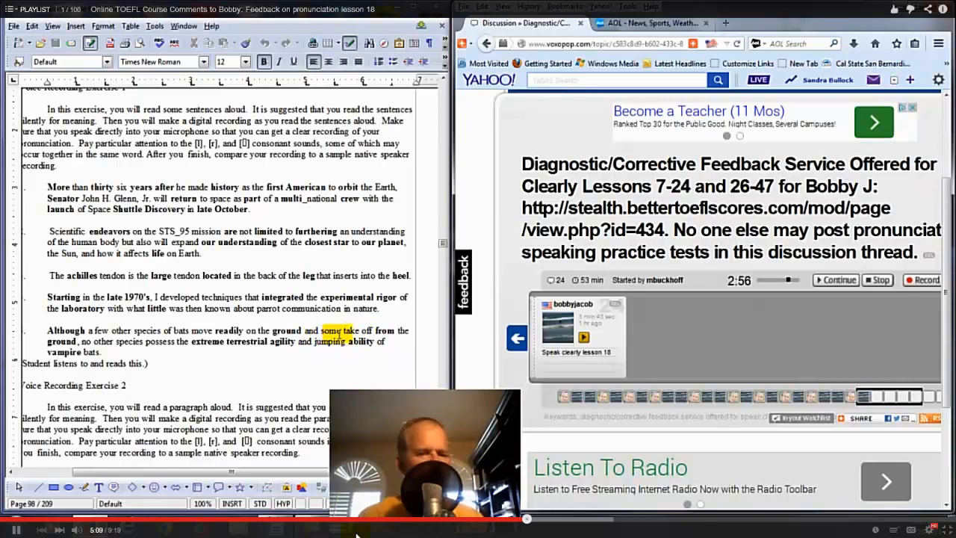
left_click(838, 279)
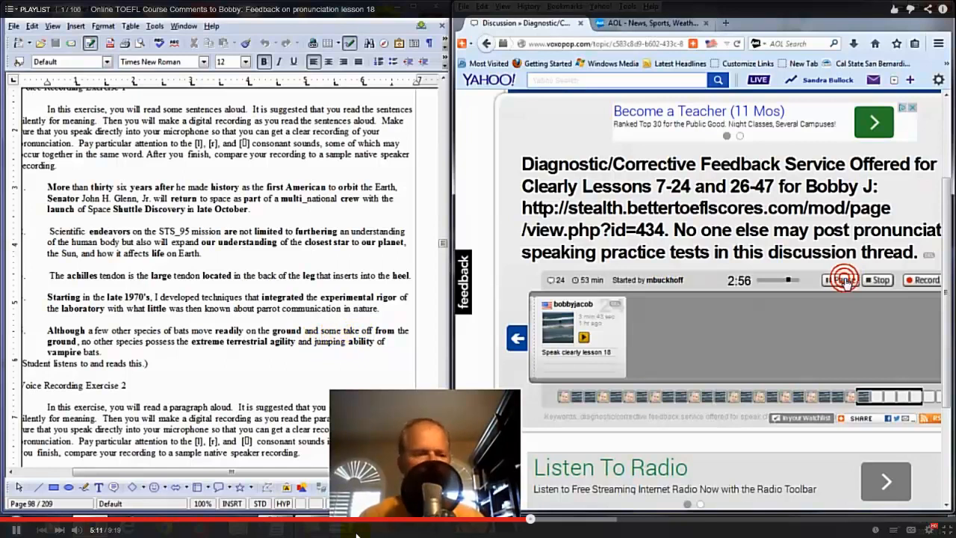
left_click(844, 279)
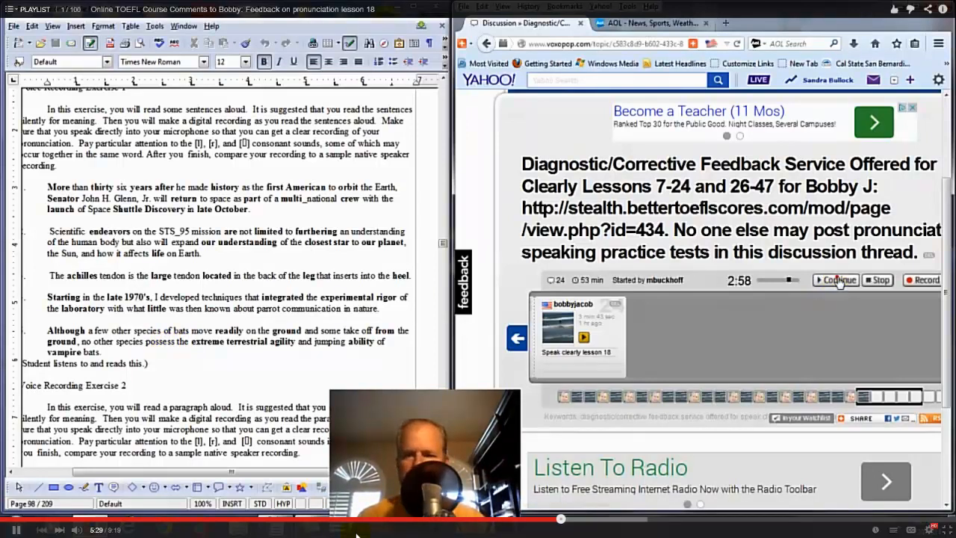
left_click(834, 280)
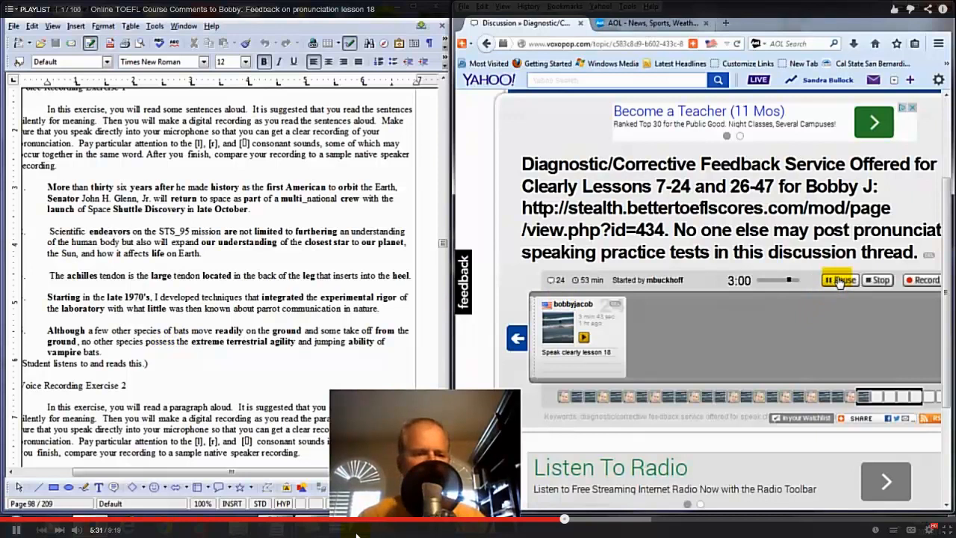